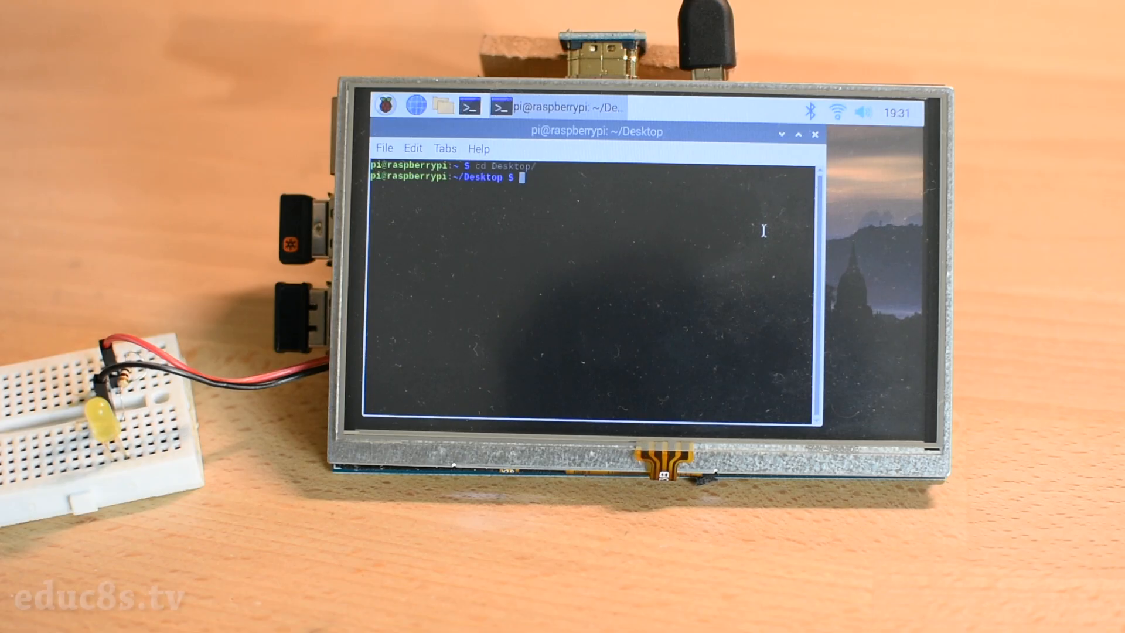
- Run 'sudo python3 demo.py' so the First Gui window with its buttons appears
type("sudo python3 demo.py")
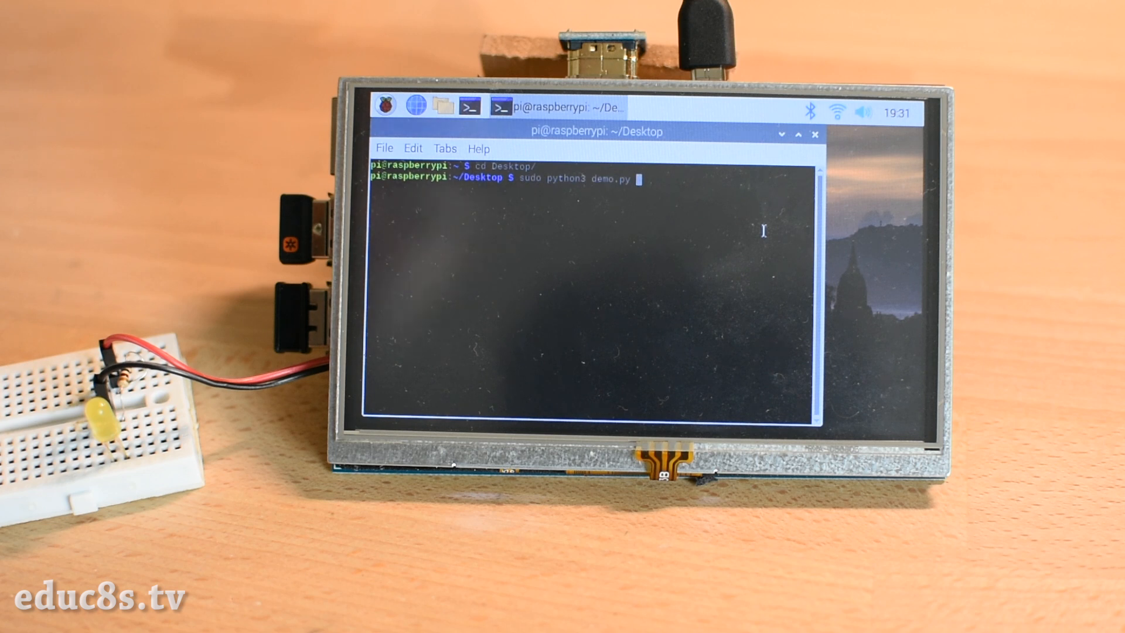
key("Return")
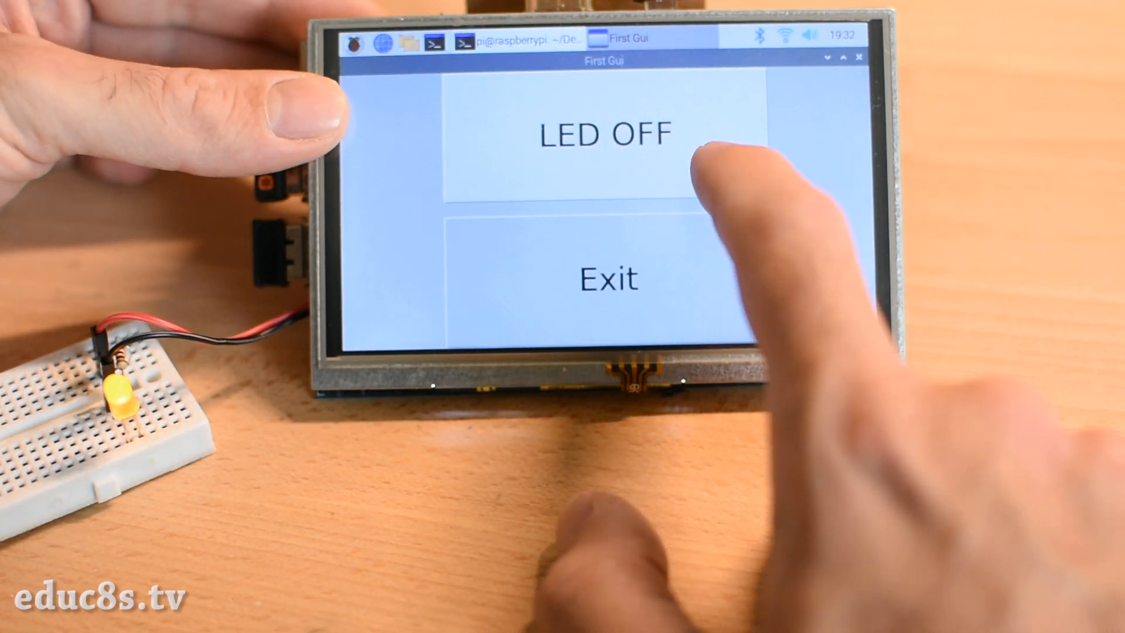
left_click(604, 133)
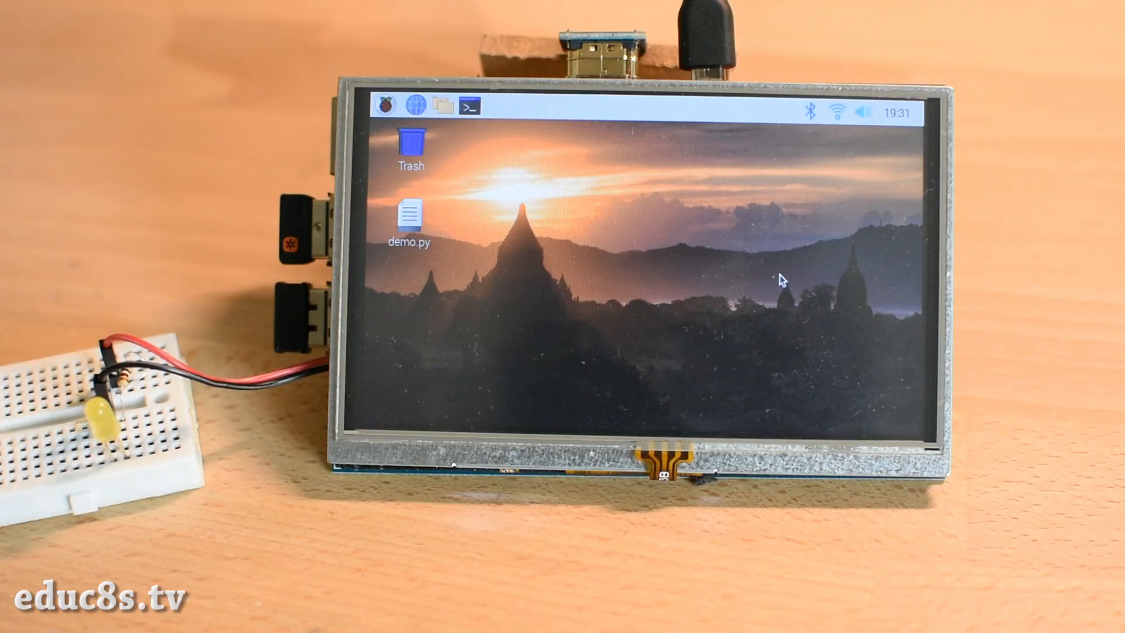
- In a new terminal, cd into Desktop and enter 'sudo python3 demo.py' at the prompt
left_click(468, 107)
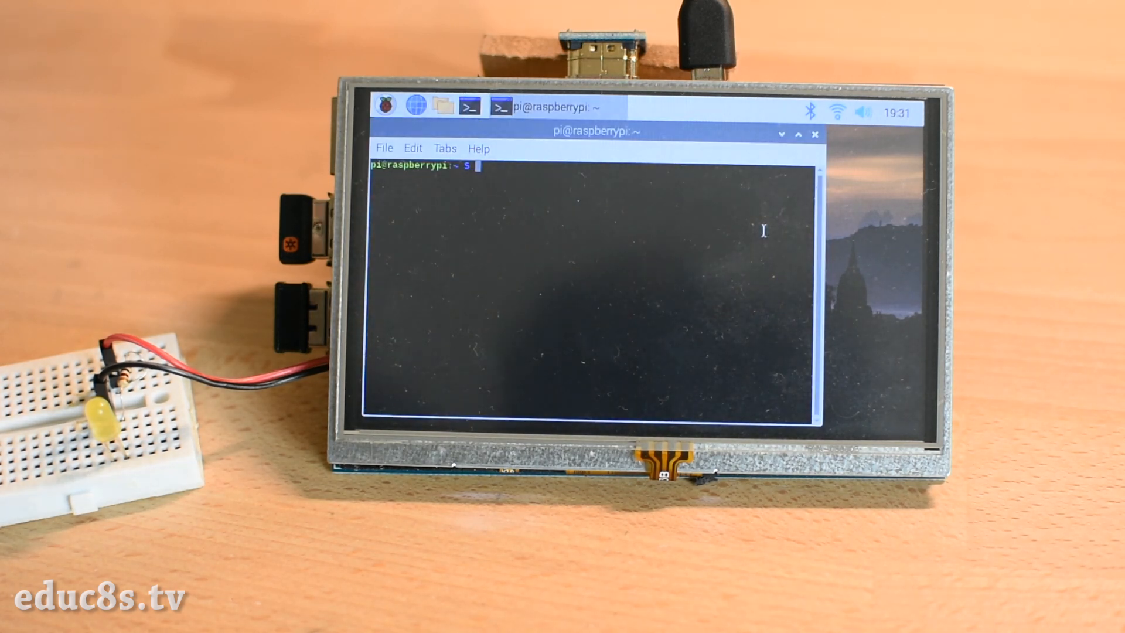
type("cd")
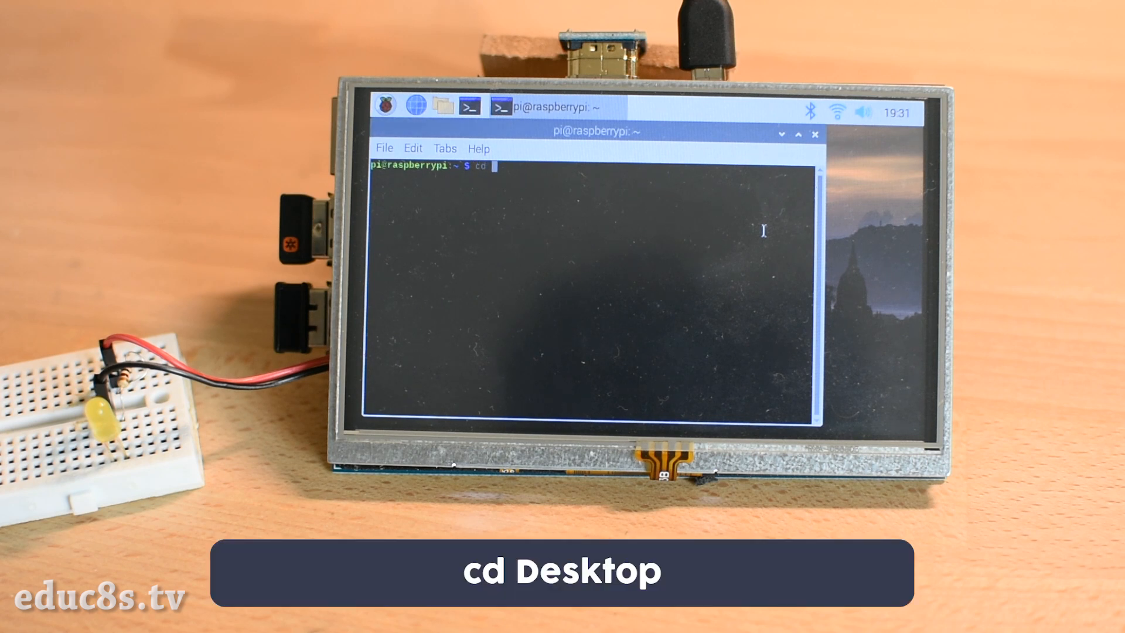
type("D")
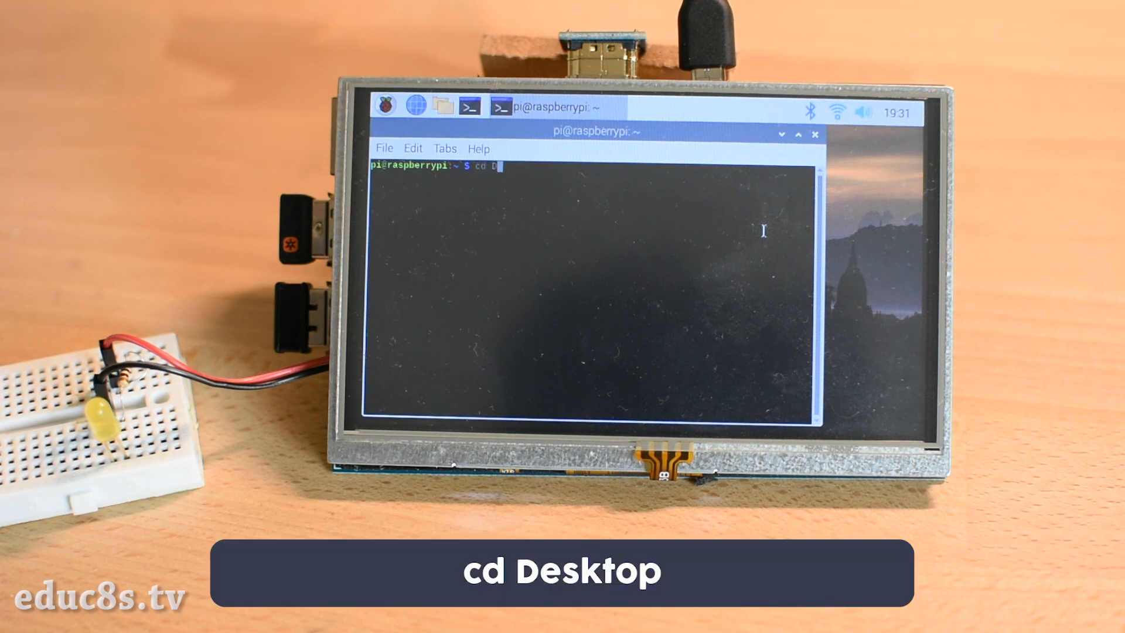
key("Return")
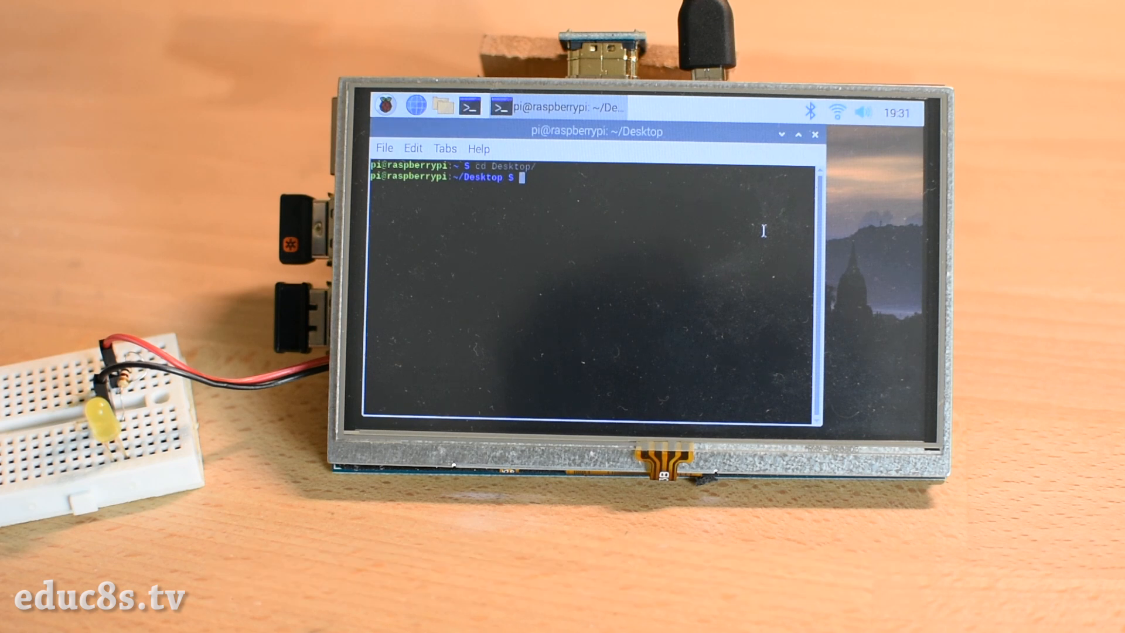
type("sudo python3 demo.py")
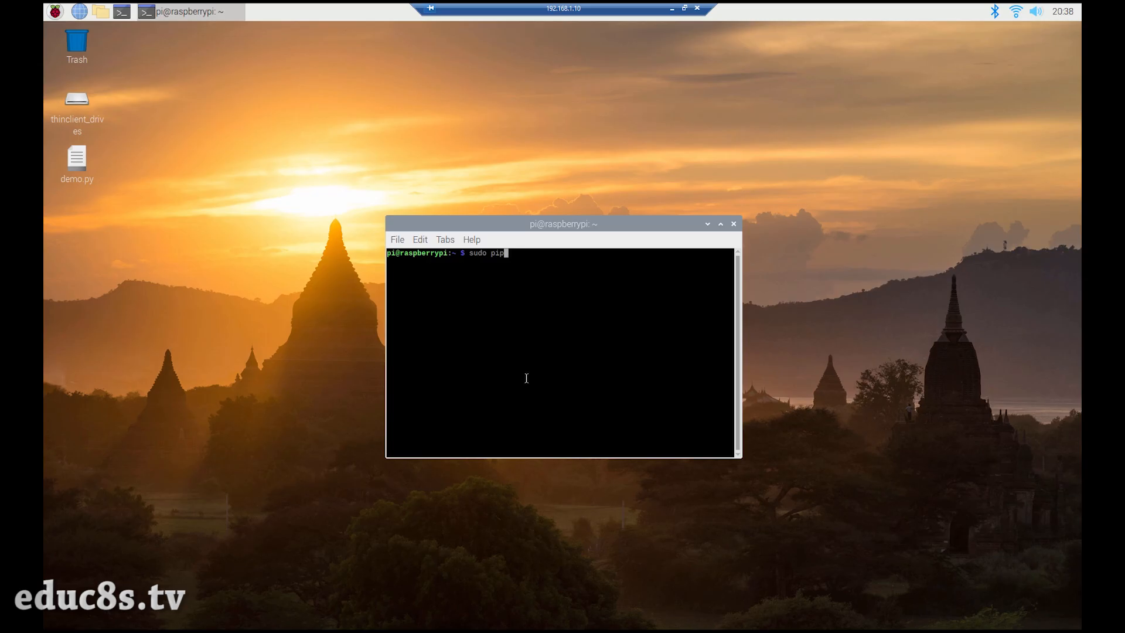
- Run 'sudo pip3 install guizero' to install the library system-wide
type("3 instal")
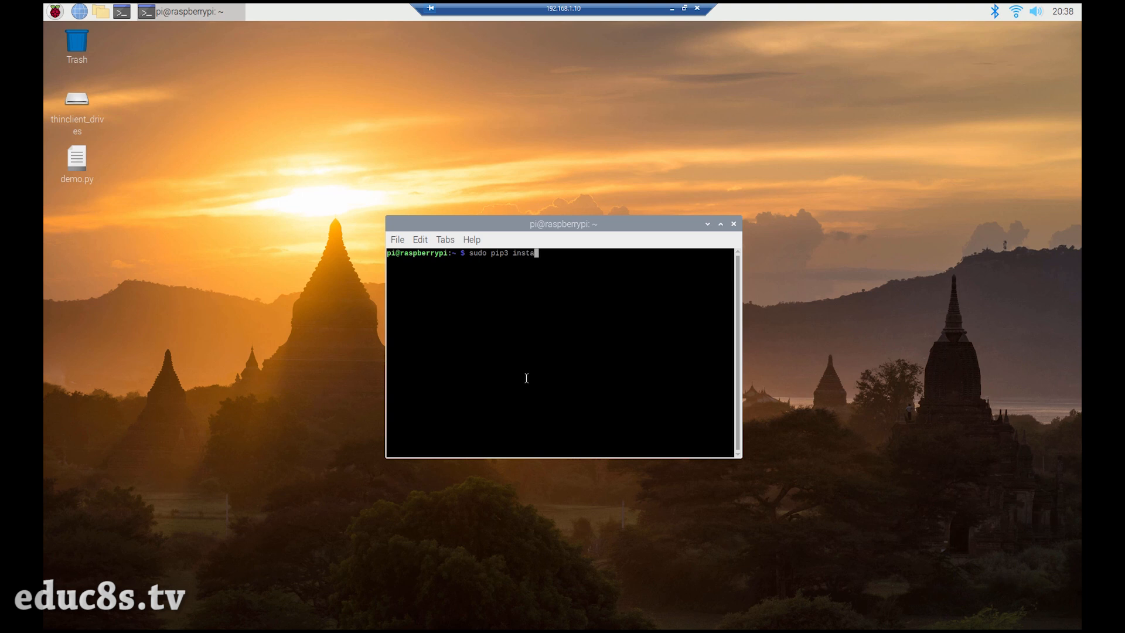
type("ll guizero")
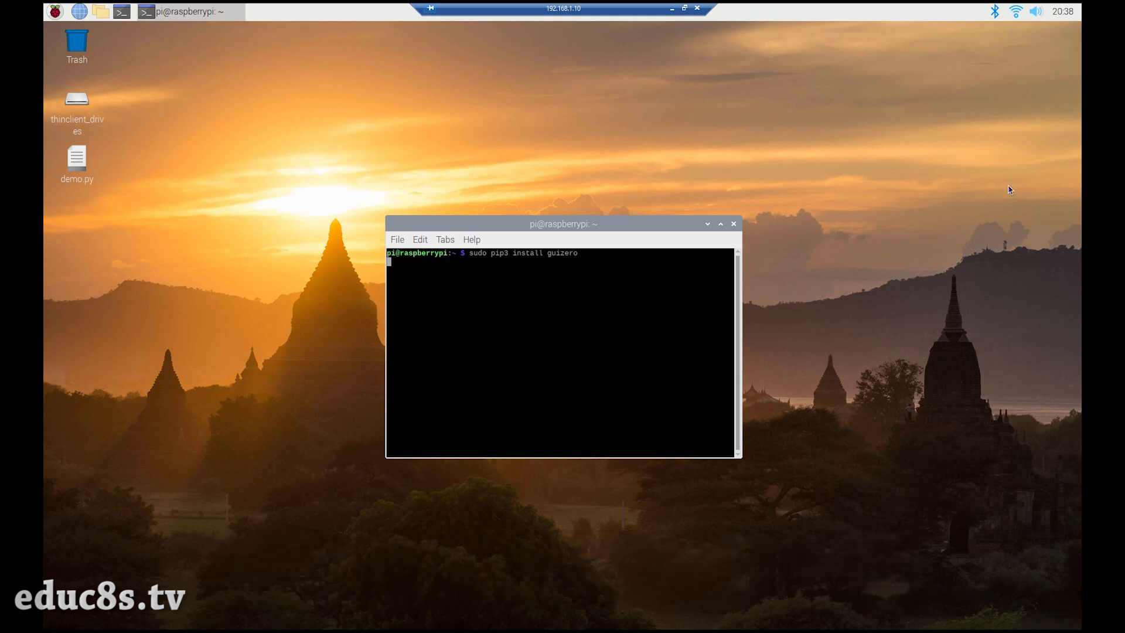
key("Return")
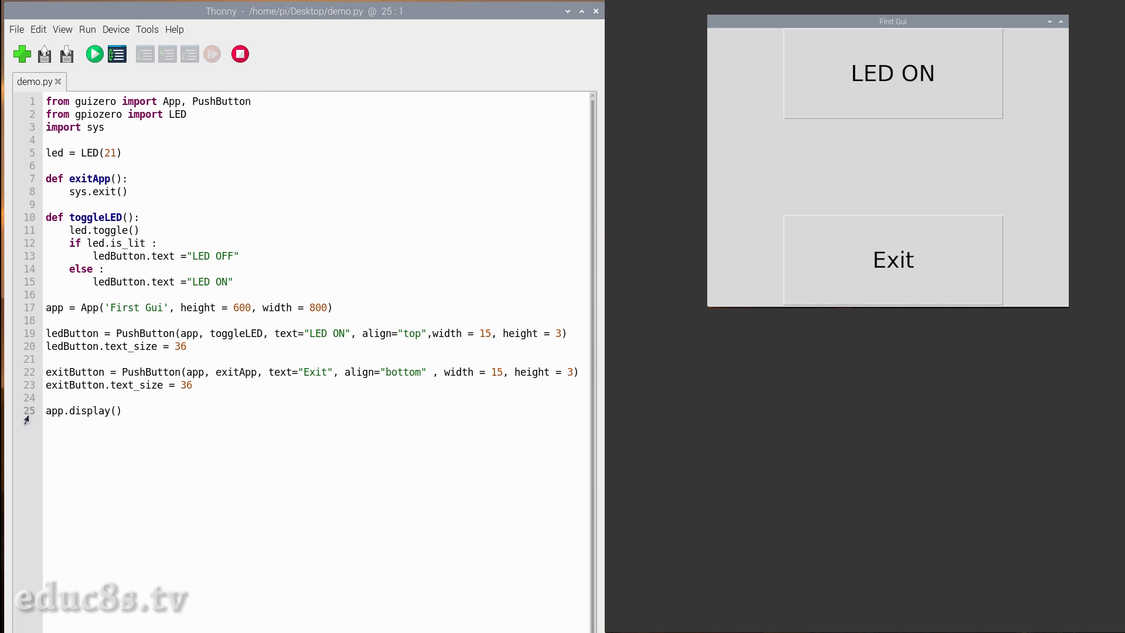
- Walk through the guizero/gpiozero imports, LED(21) and the 800-wide App window line
left_click(80, 127)
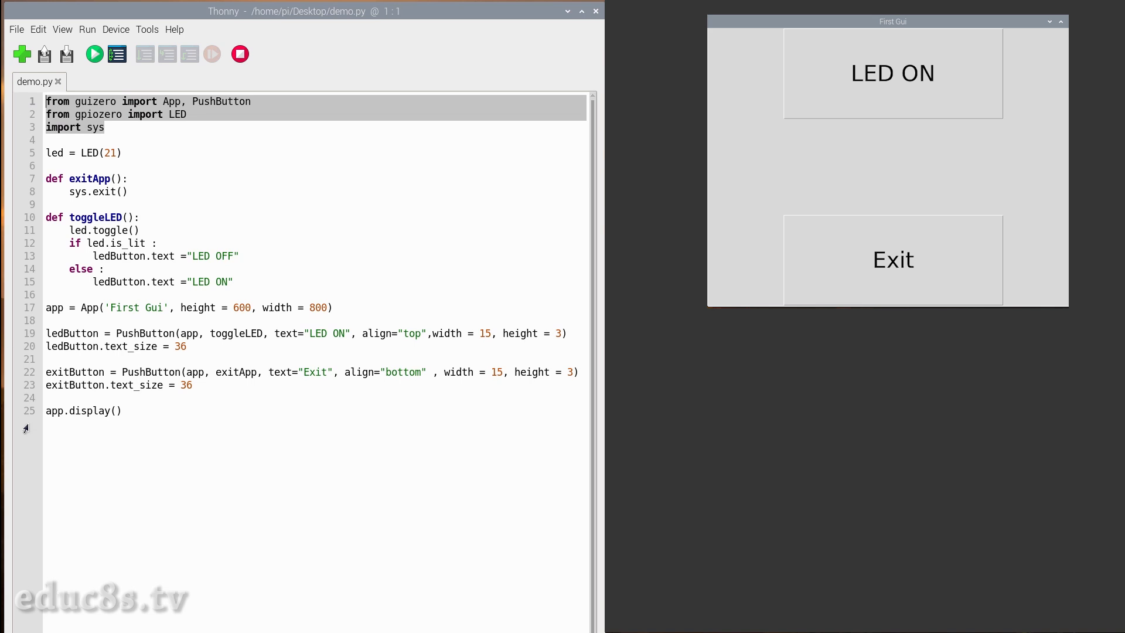
left_click(121, 152)
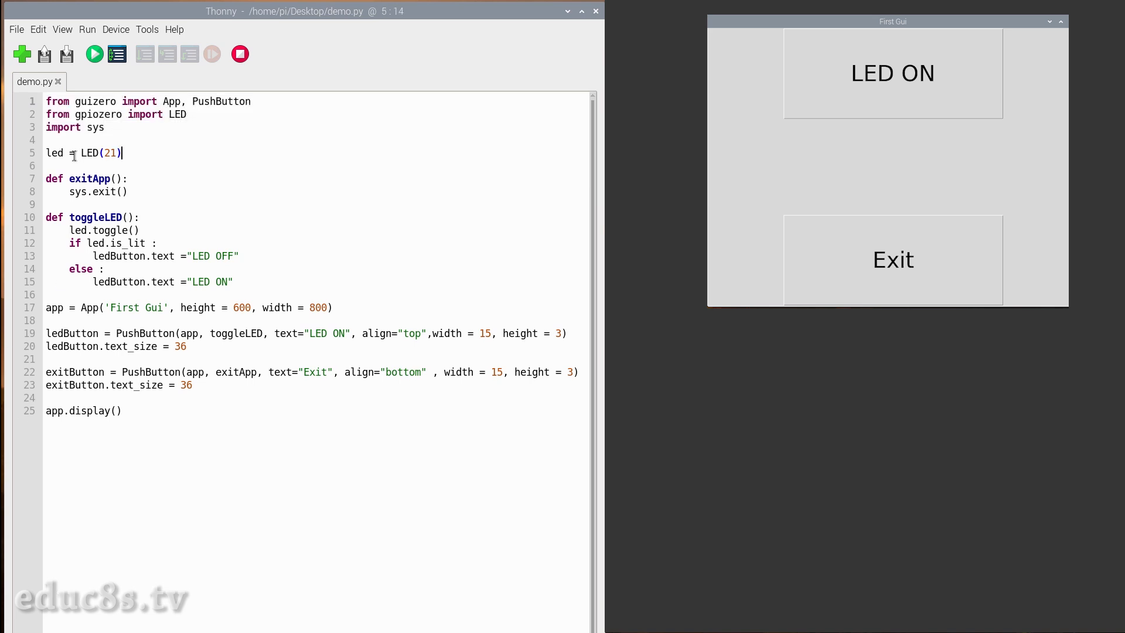
key("Home")
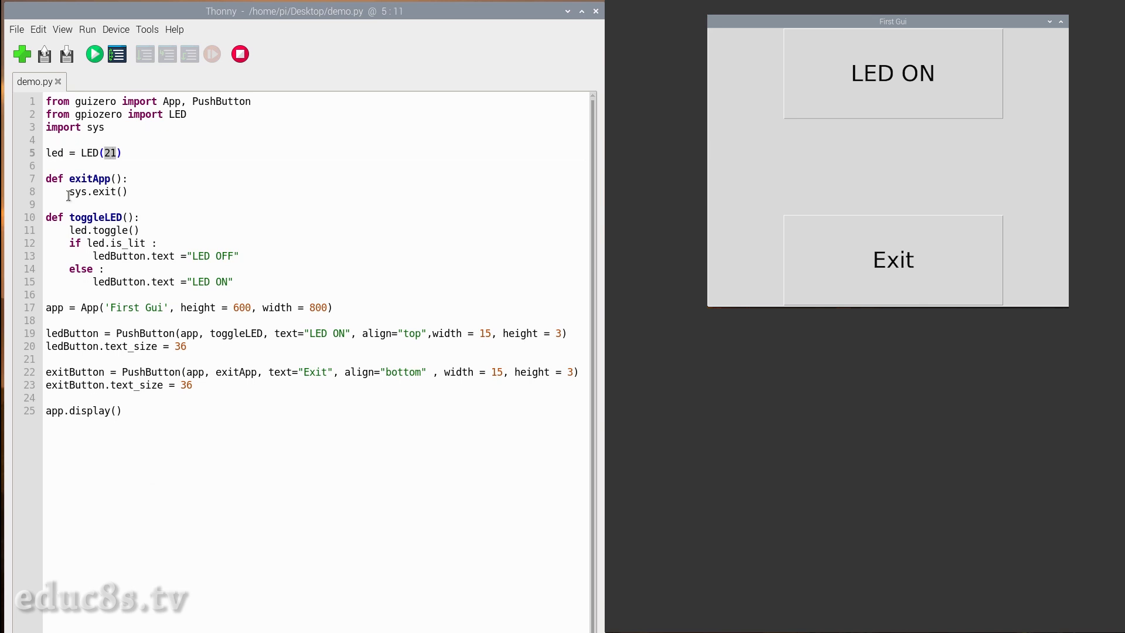
left_click(91, 217)
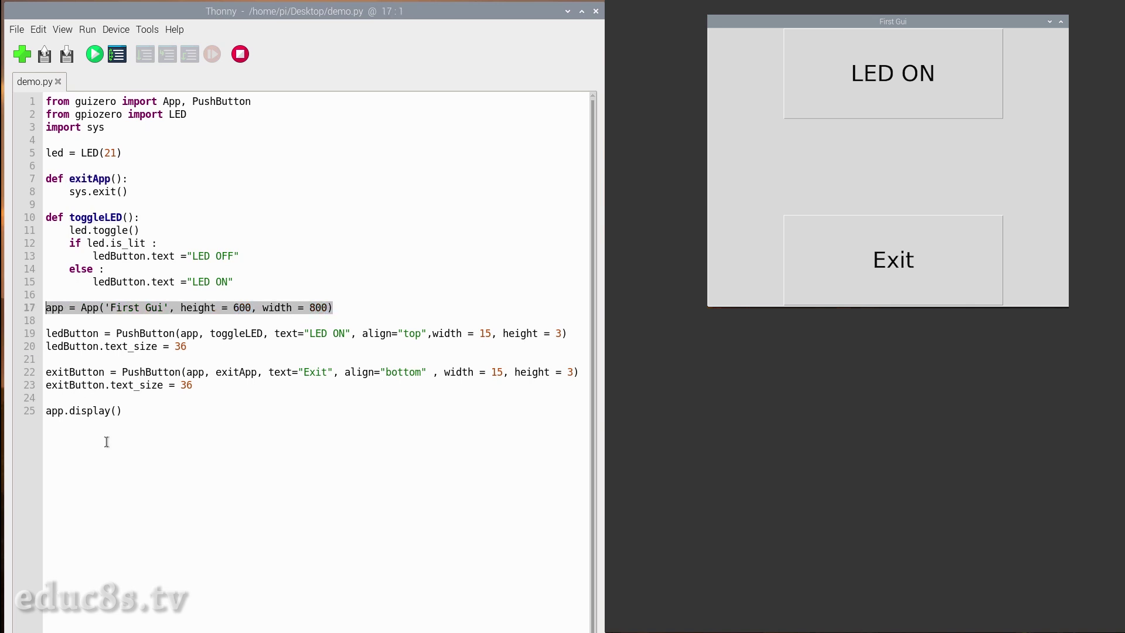
left_click(94, 54)
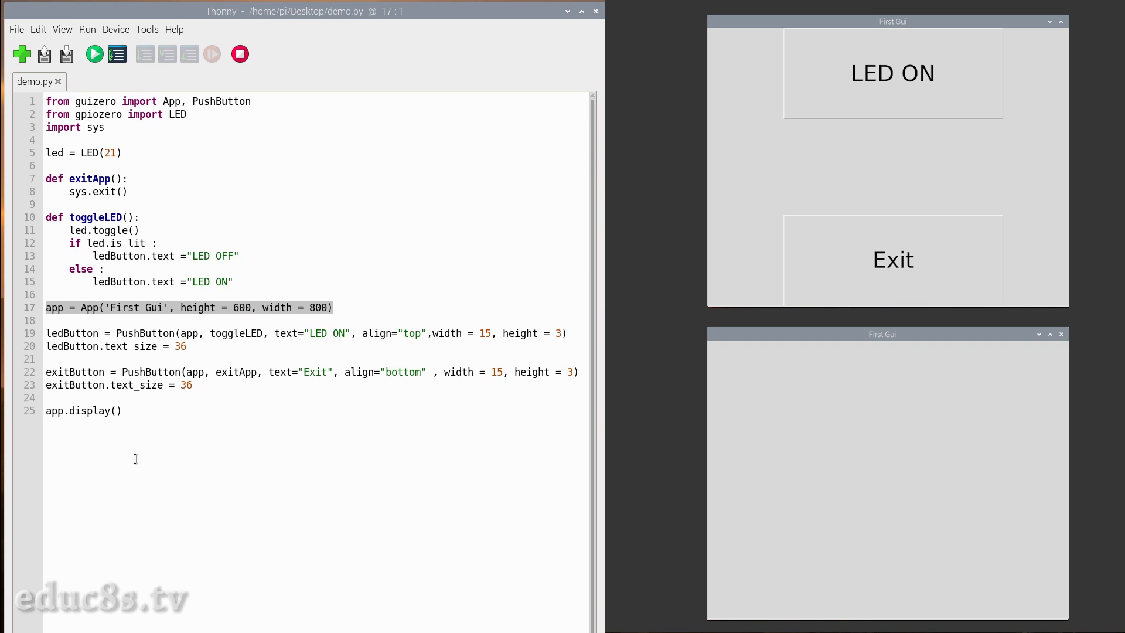
left_click(242, 307)
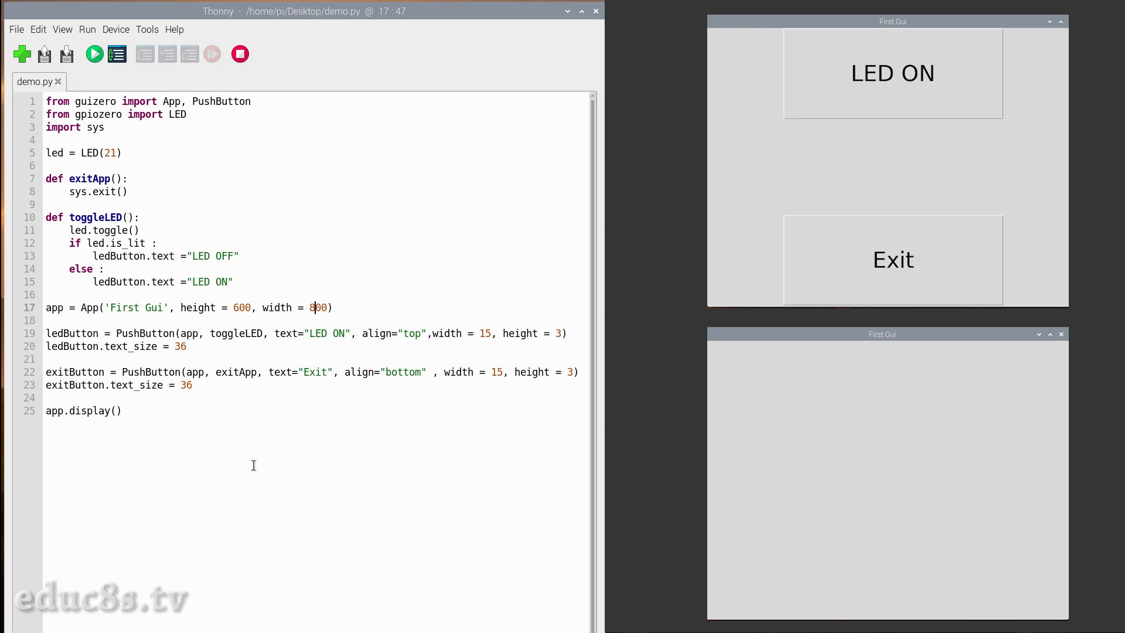
mouse_move(59, 342)
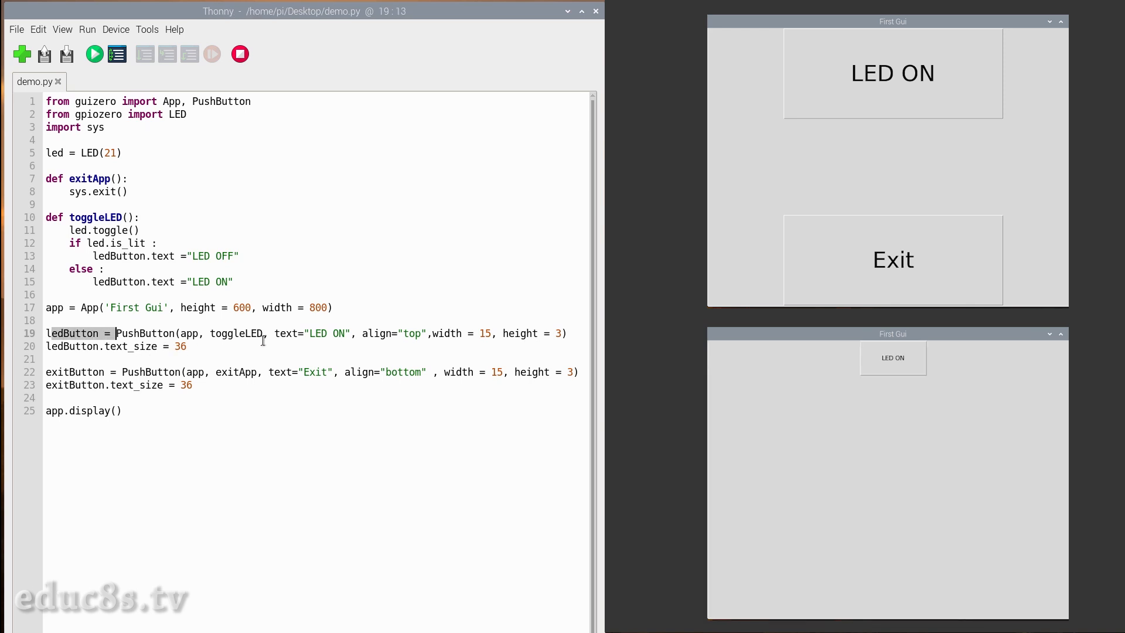
mouse_move(229, 337)
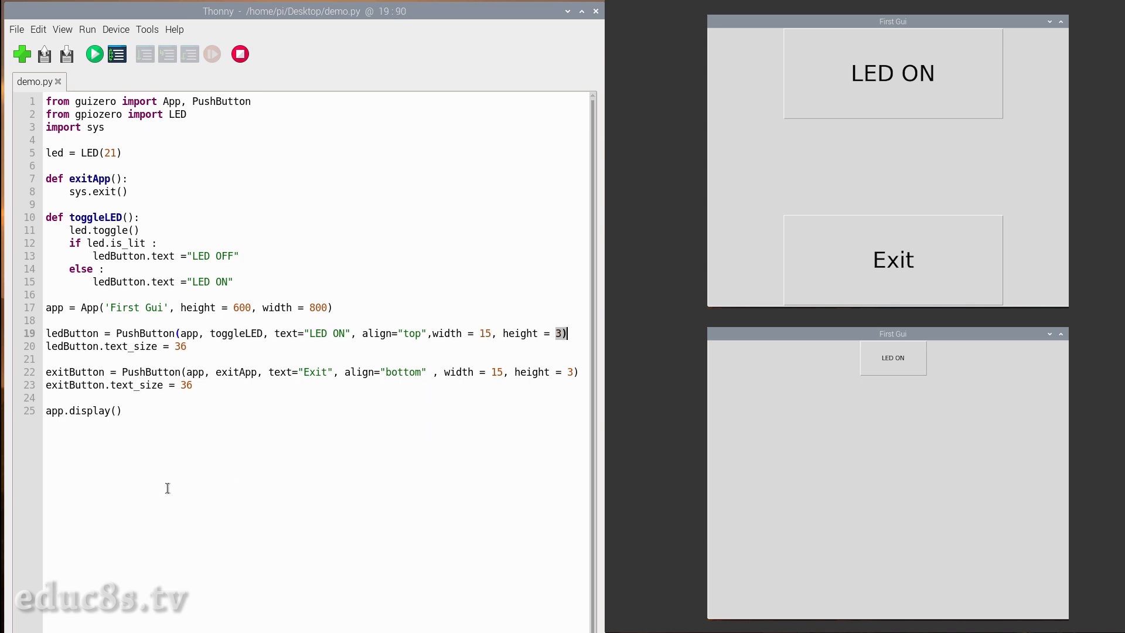
- Point through the ledButton PushButton line and its arguments
left_click(51, 358)
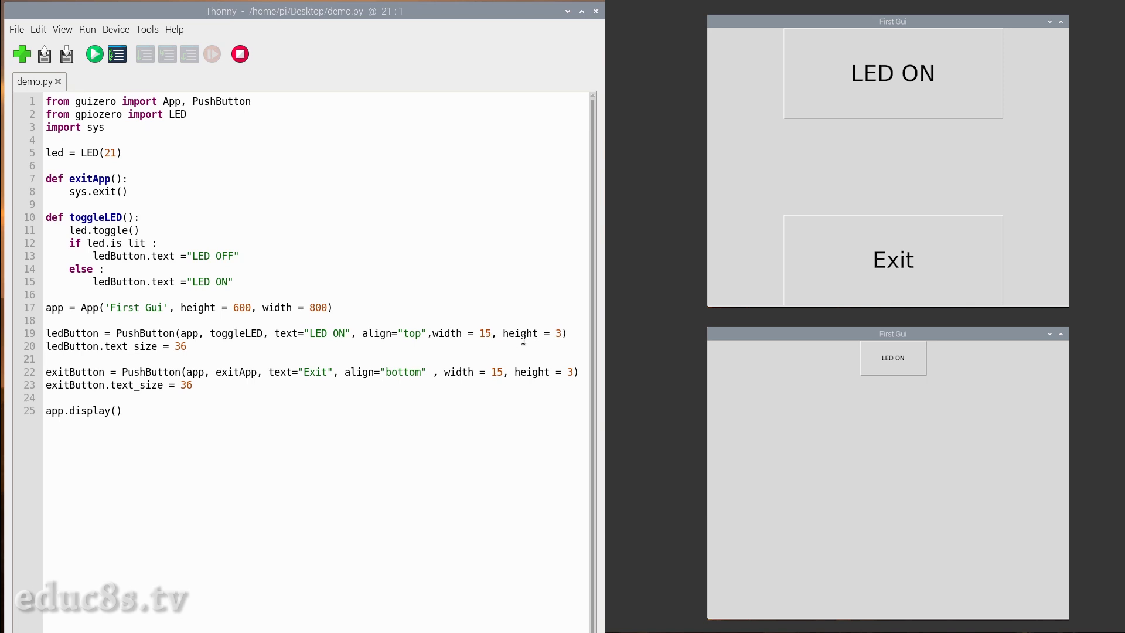
mouse_move(481, 344)
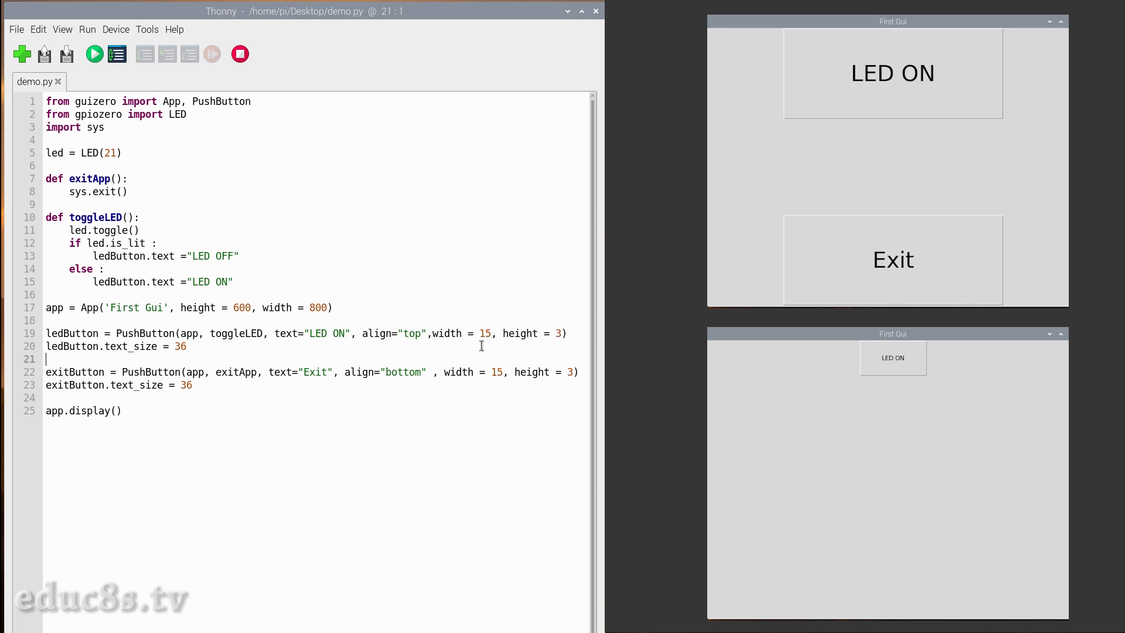
left_click(159, 347)
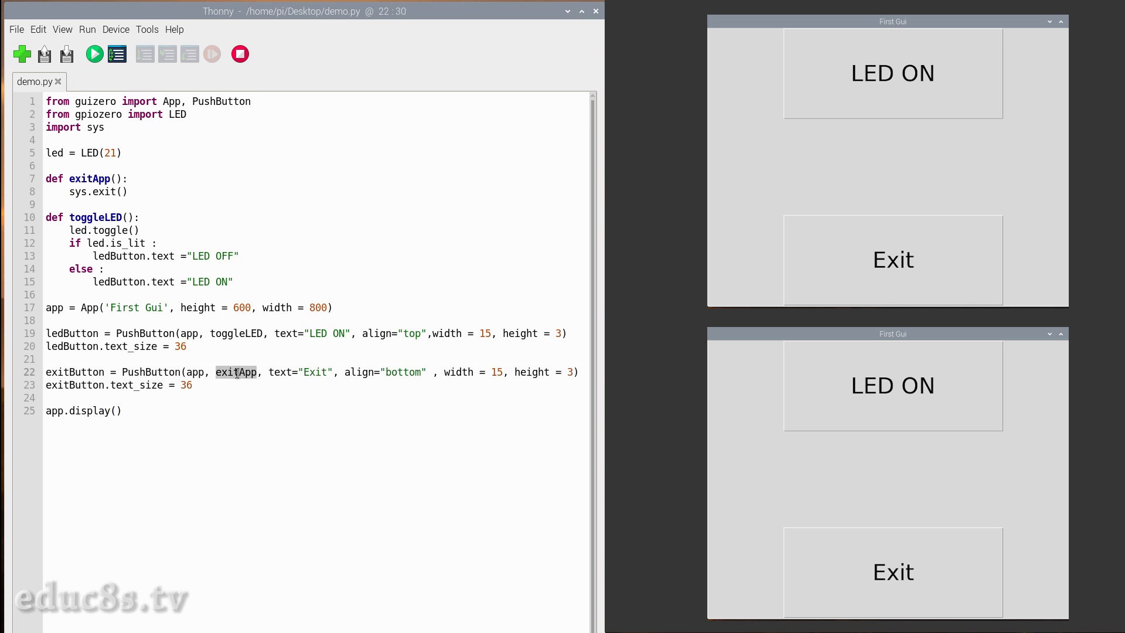
- Walk through the exitApp callback, app.display(), and toggleLED's led.toggle() if/else branches
left_click(239, 454)
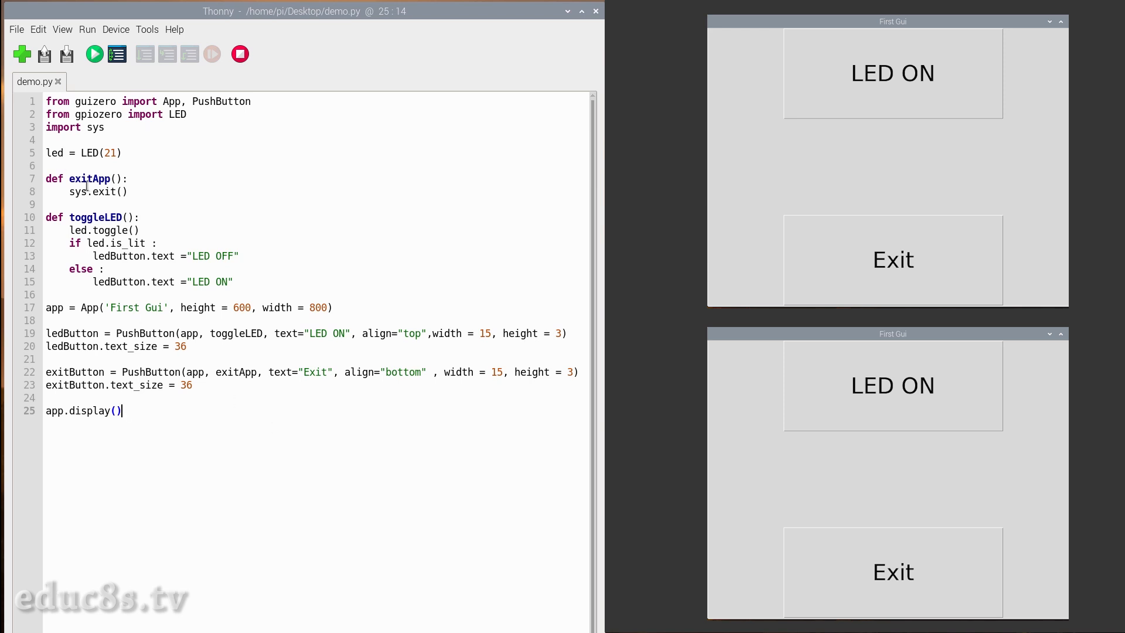
left_click(127, 191)
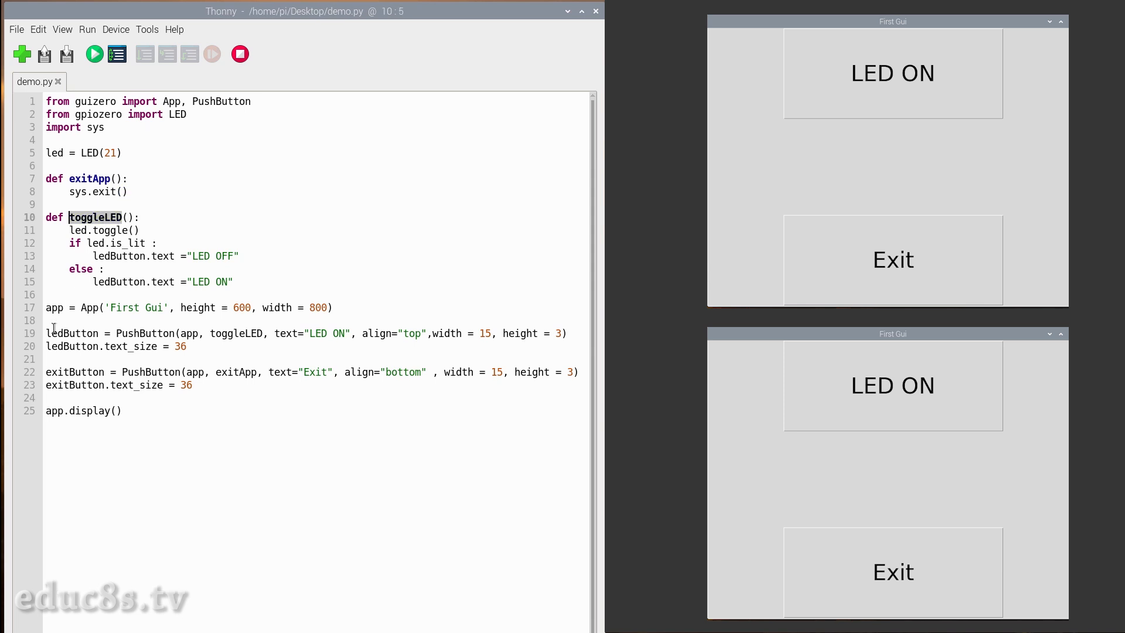
left_click(110, 243)
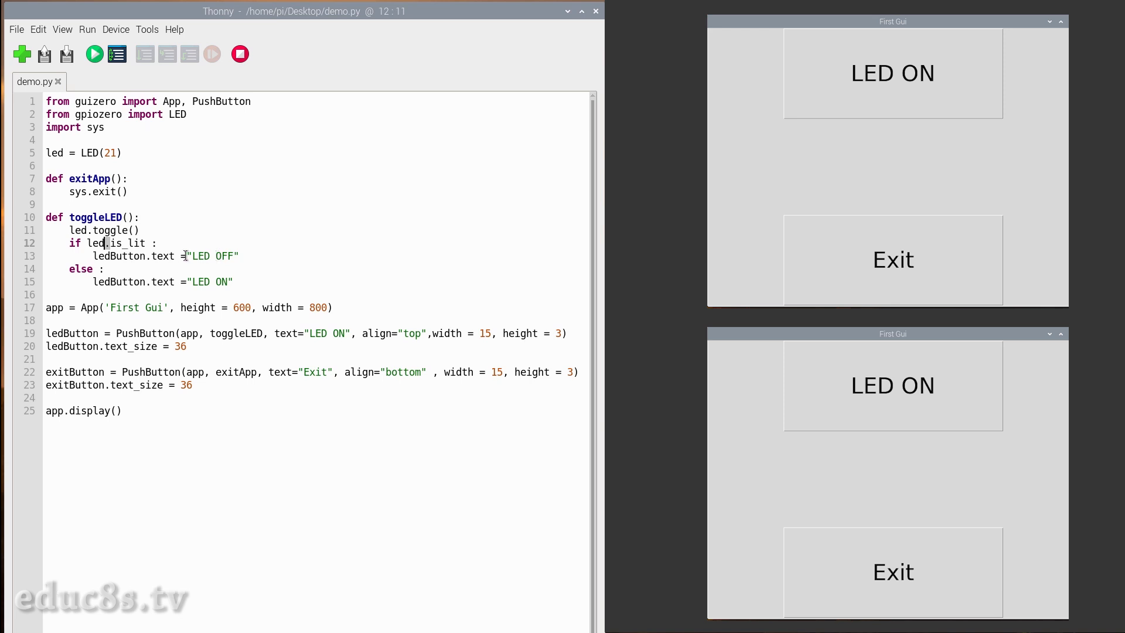
mouse_move(248, 273)
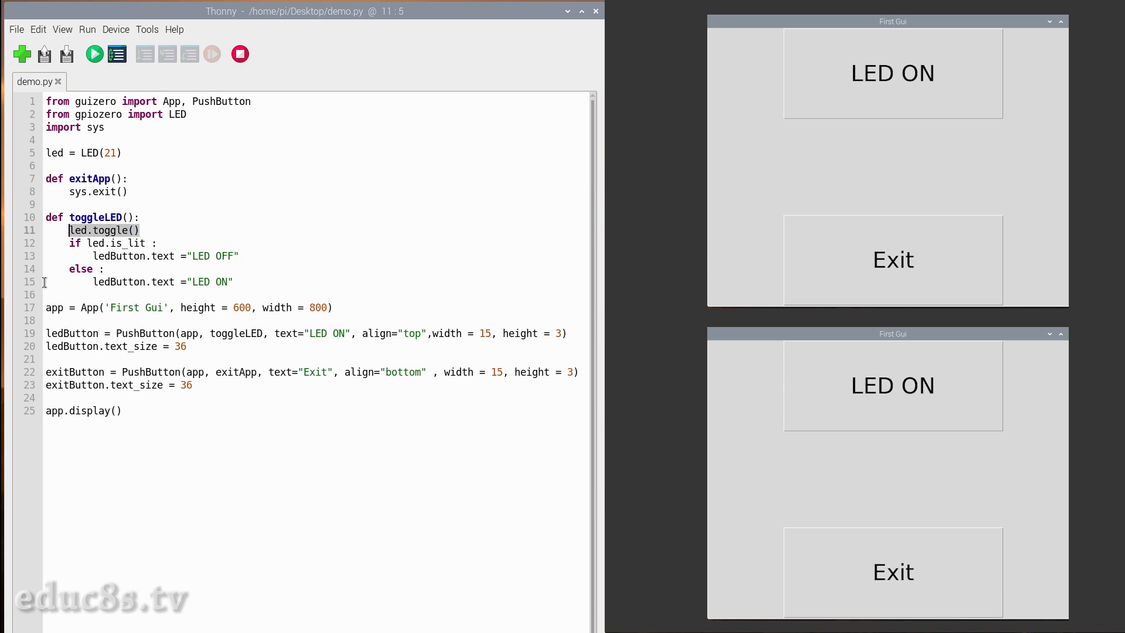
left_click(46, 281)
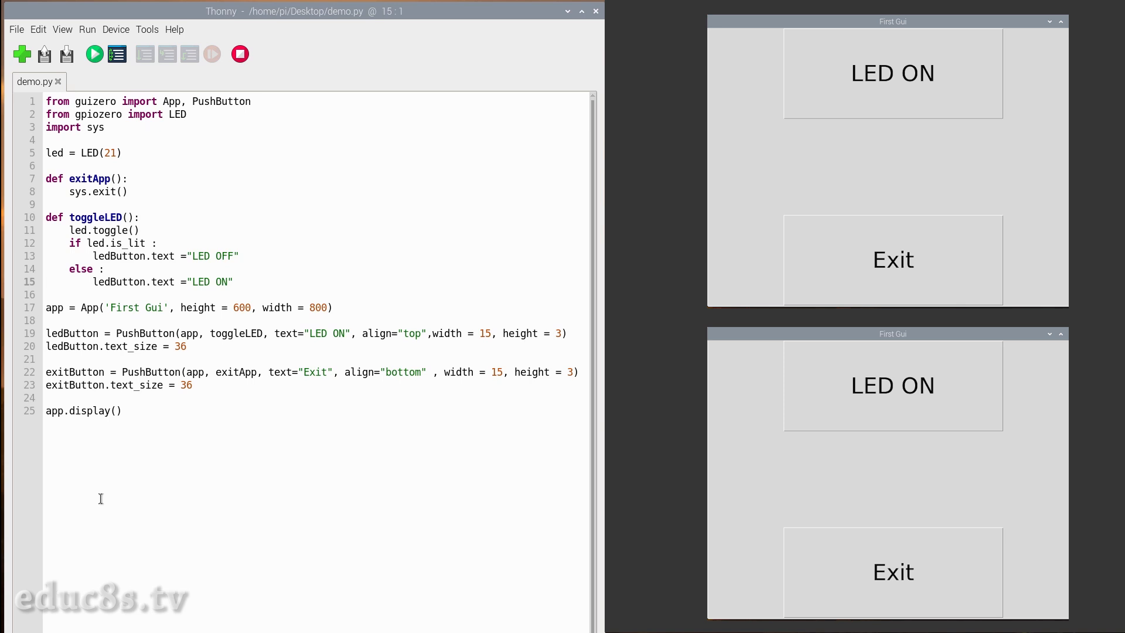
left_click(47, 281)
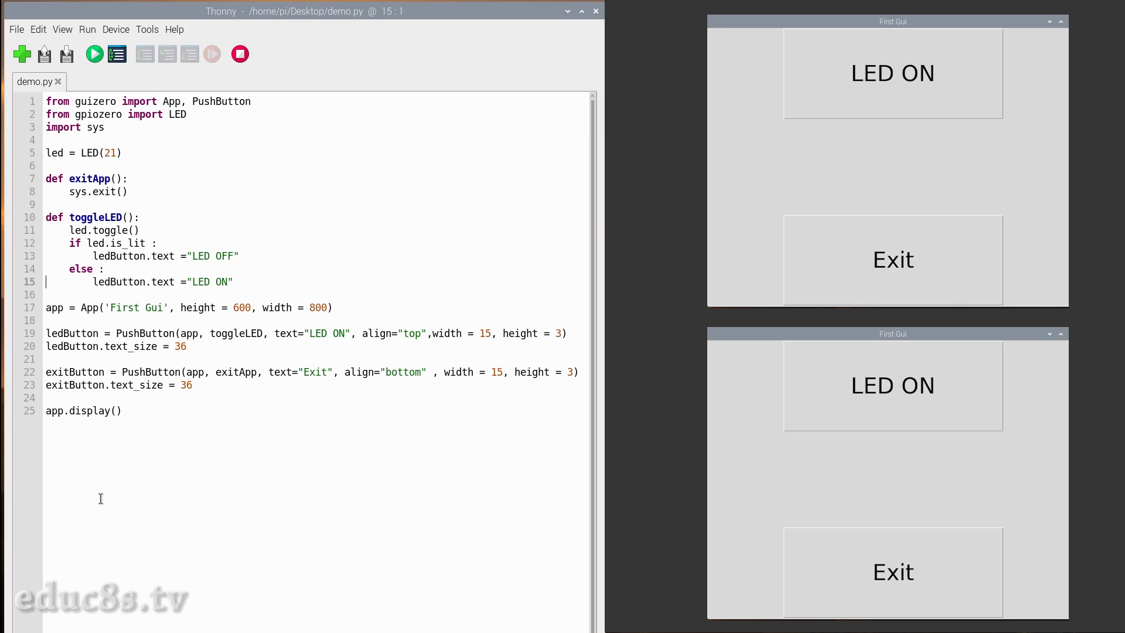